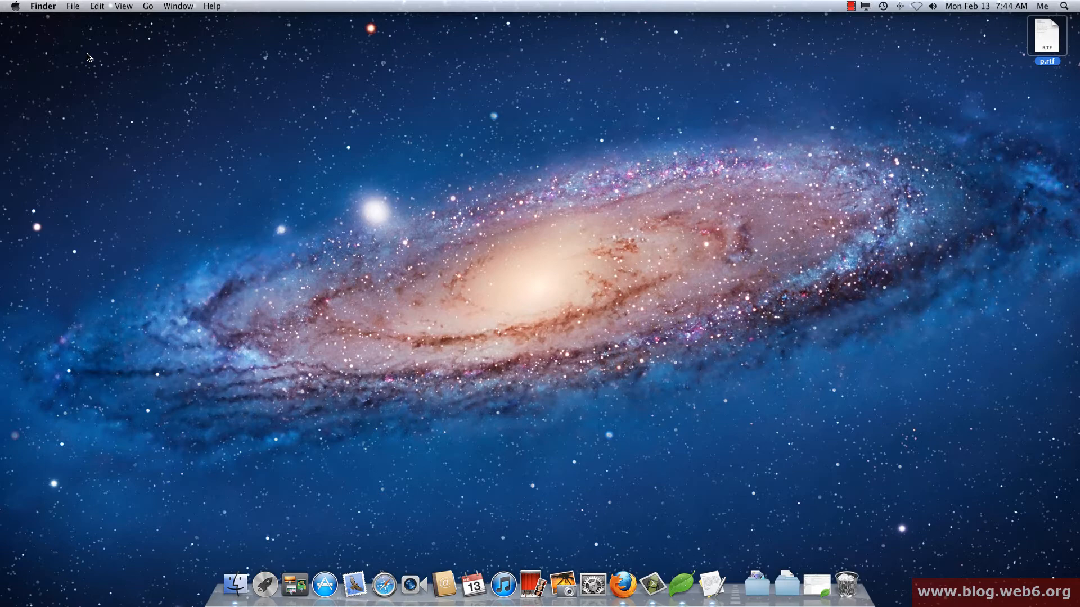
mouse_move(50, 22)
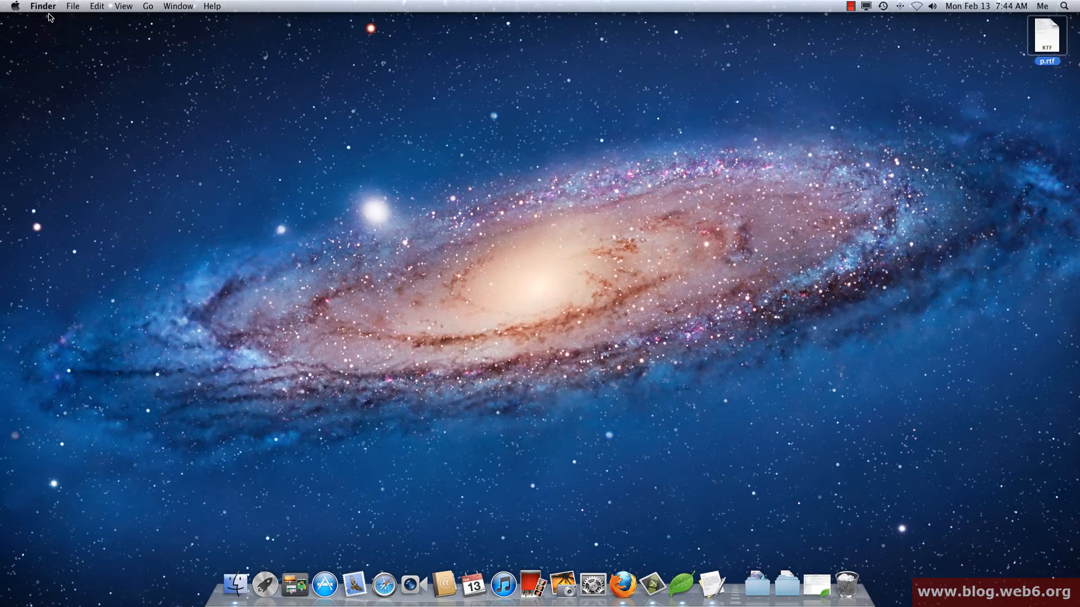
Show Finder's Go menu of navigation destinations from the menu bar.
click(148, 6)
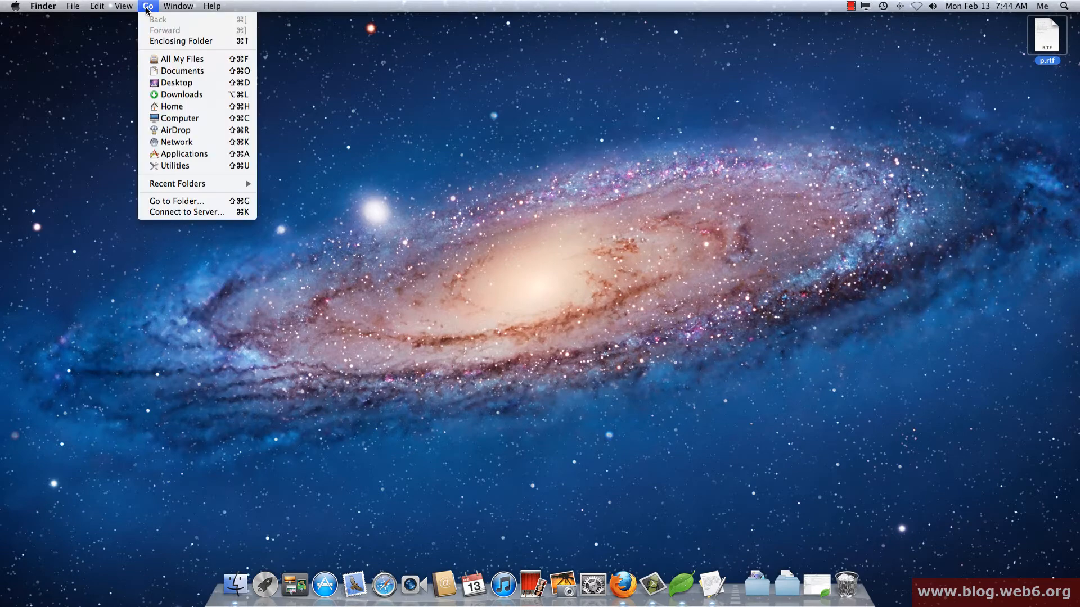
mouse_move(176, 201)
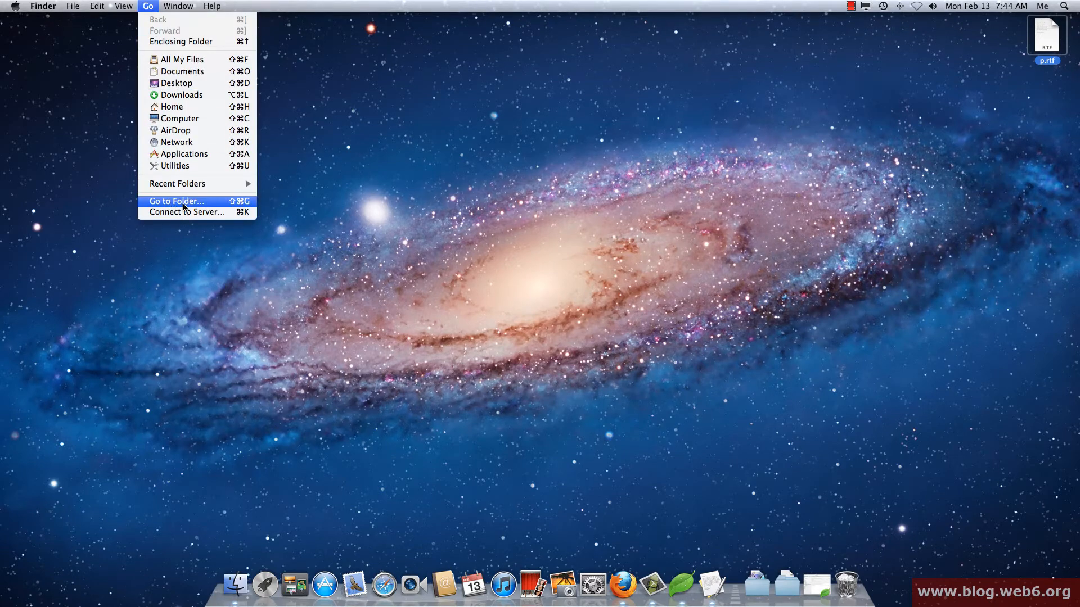
Jump to ~/library via Go to Folder, entering the tilde with Alt+N.
click(176, 201)
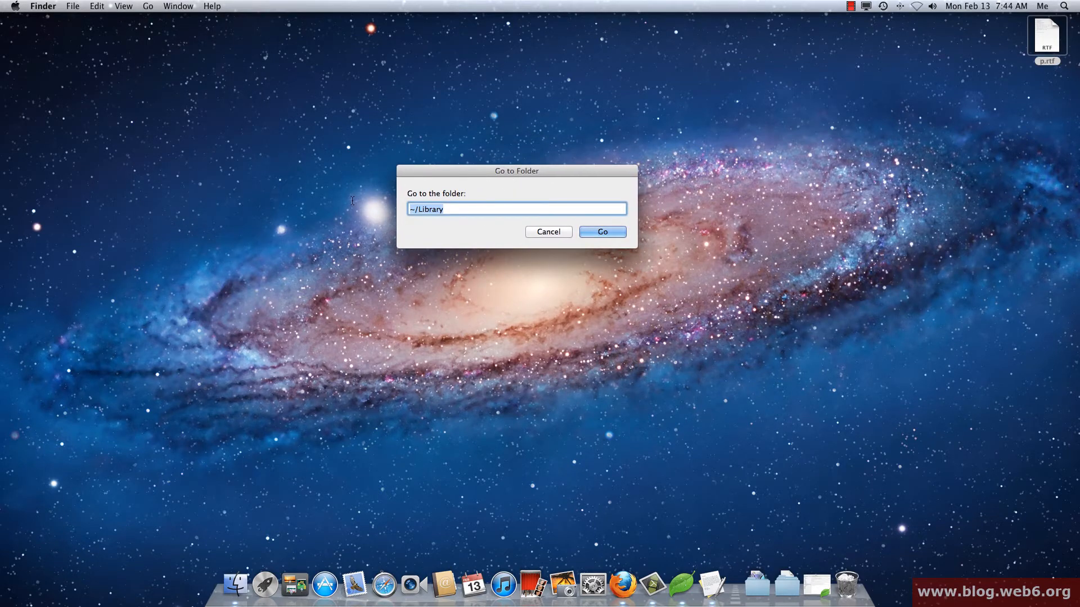
key(alt+n)
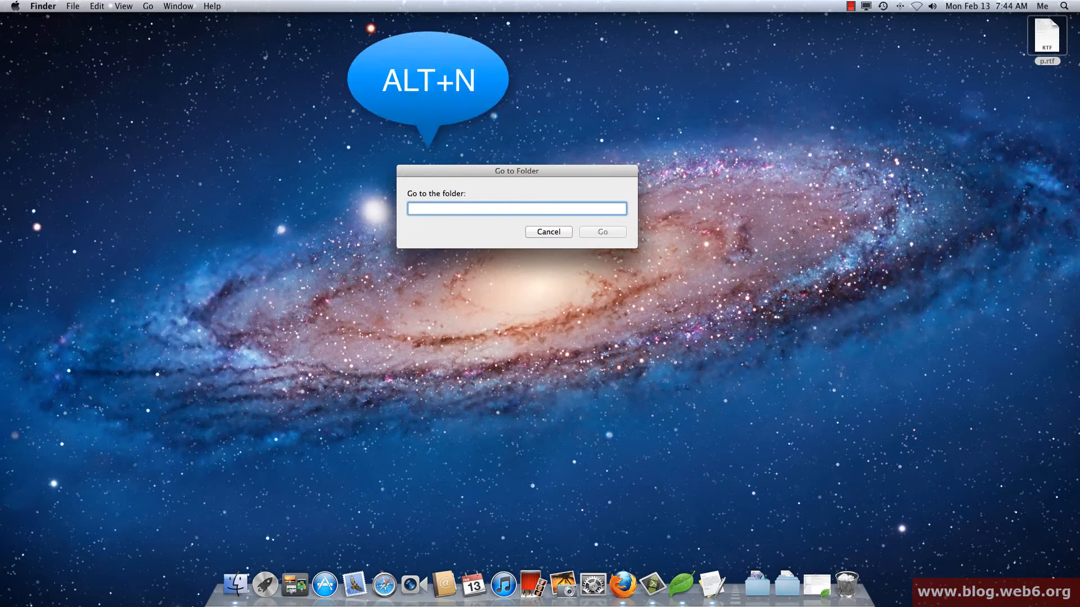
text(~)
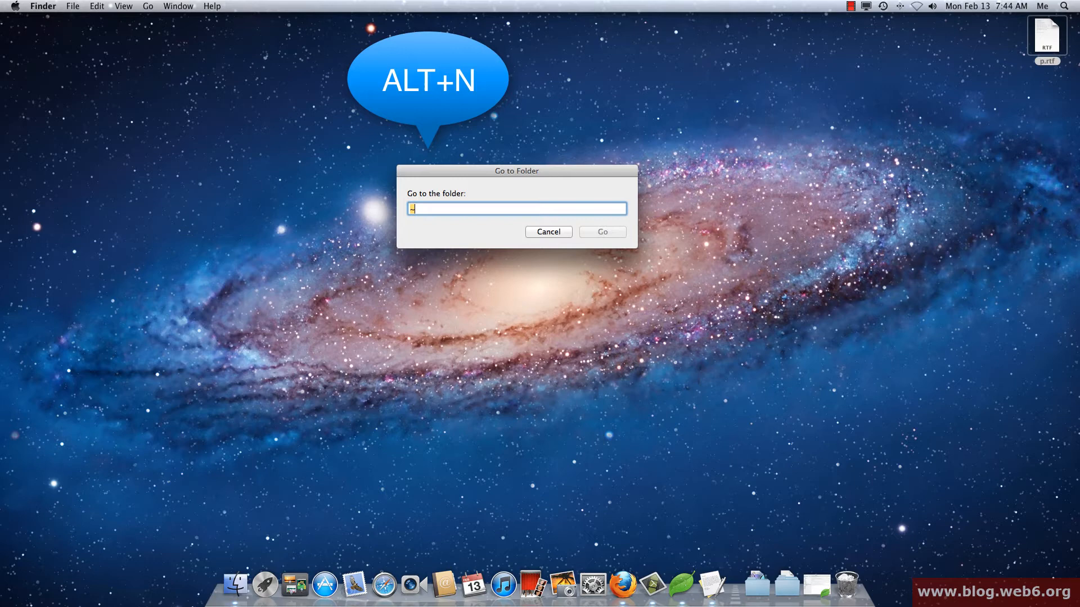
key(alt+n)
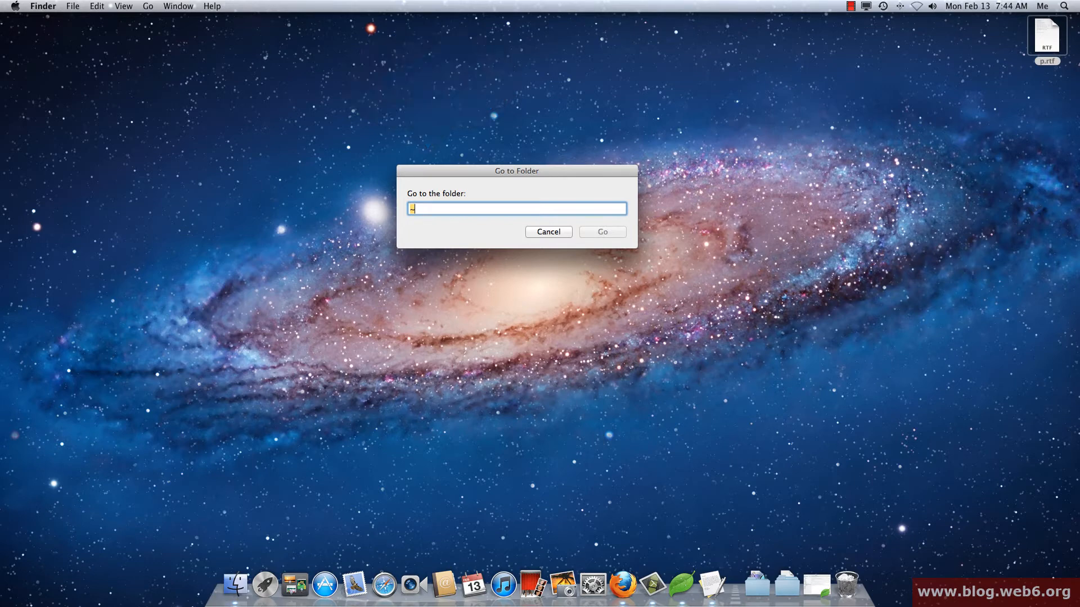
text(/)
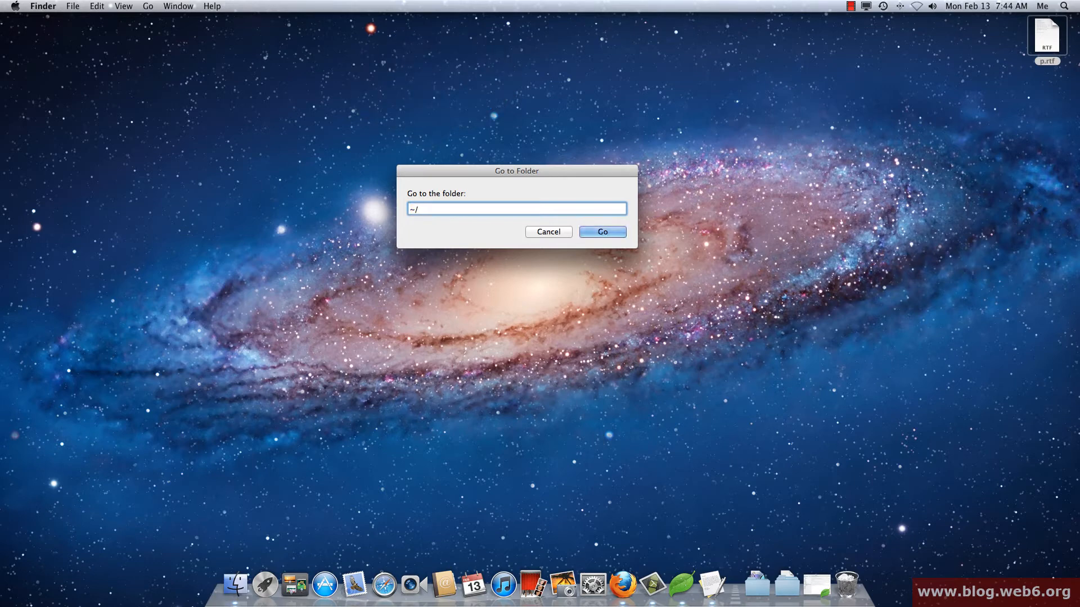
text(library)
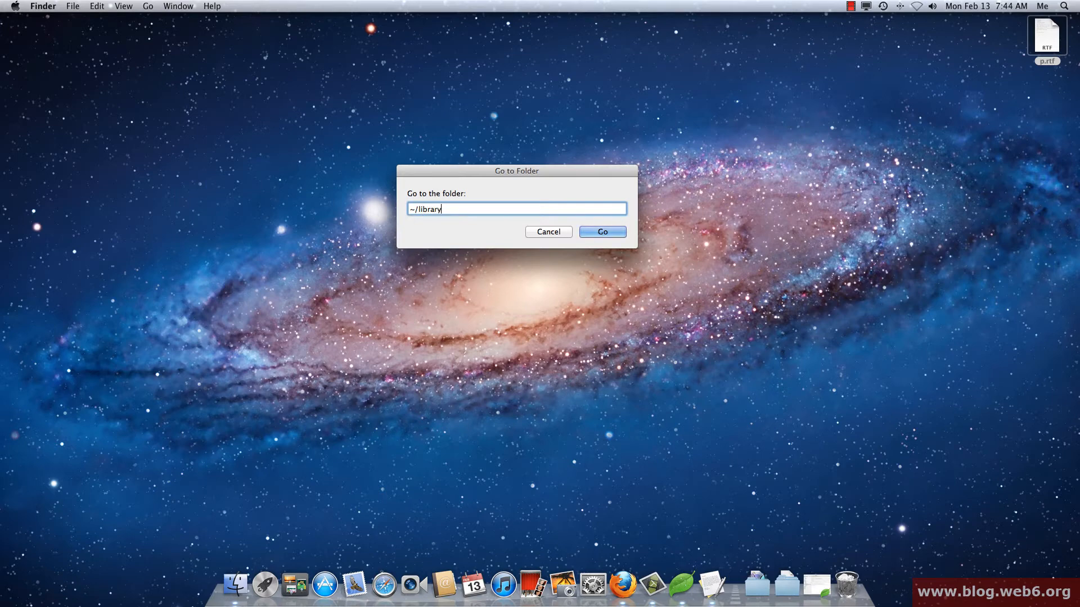
click(601, 231)
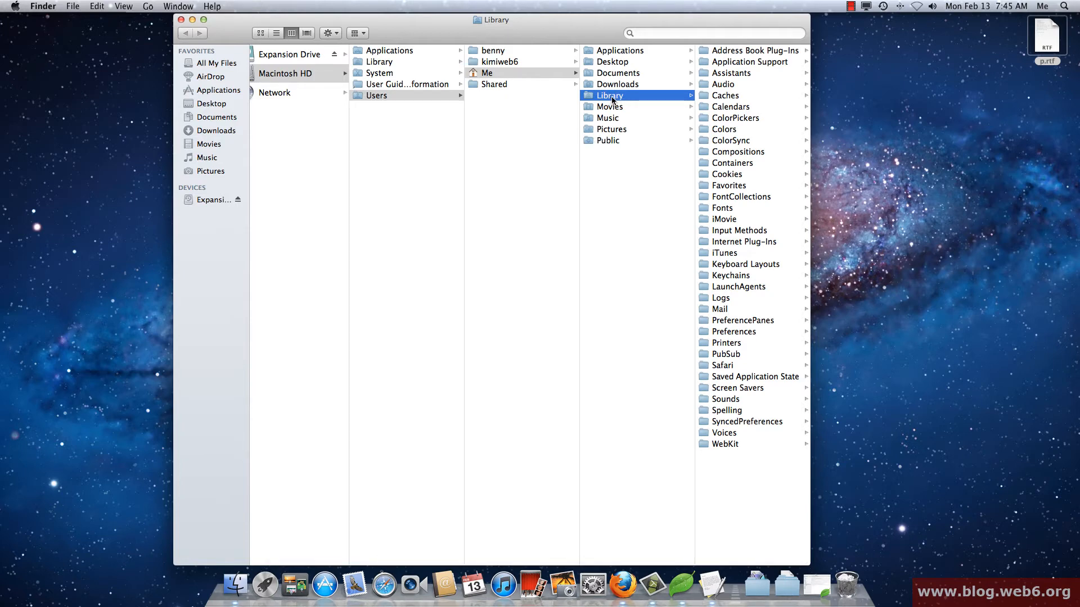
mouse_move(128, 22)
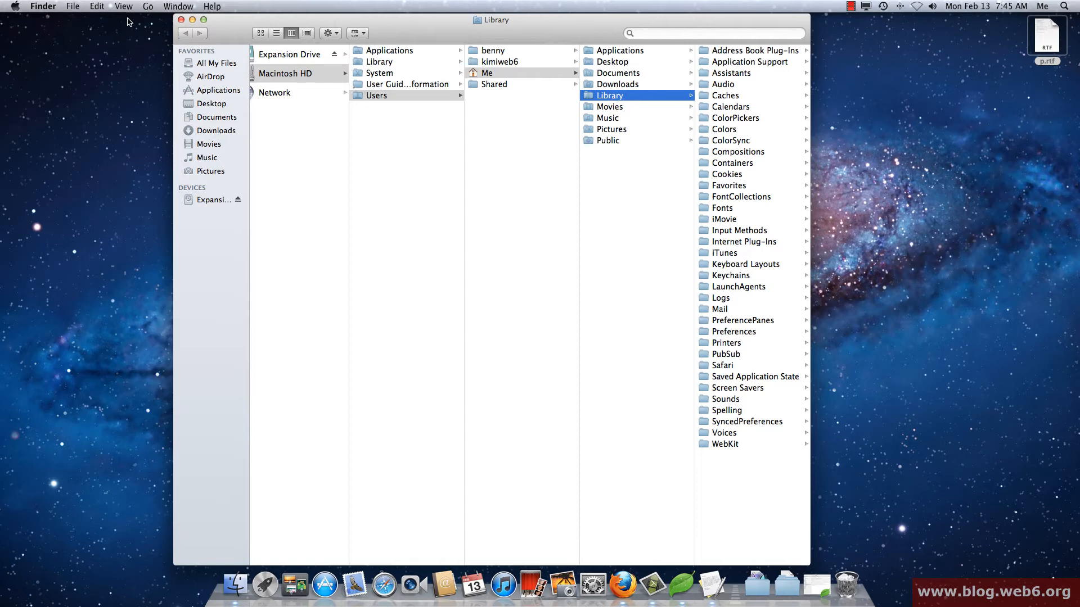
Close the Library folder window after reviewing its contents.
click(180, 20)
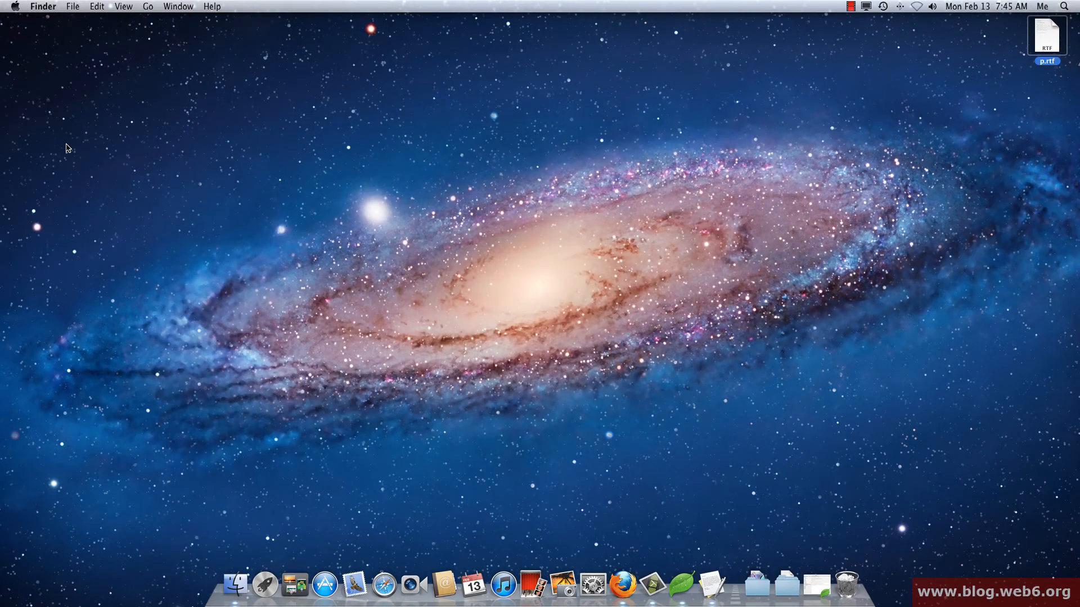
Reopen ~/Library using the Shift+Cmd+G Go to Folder prompt.
key(shift+cmd+g)
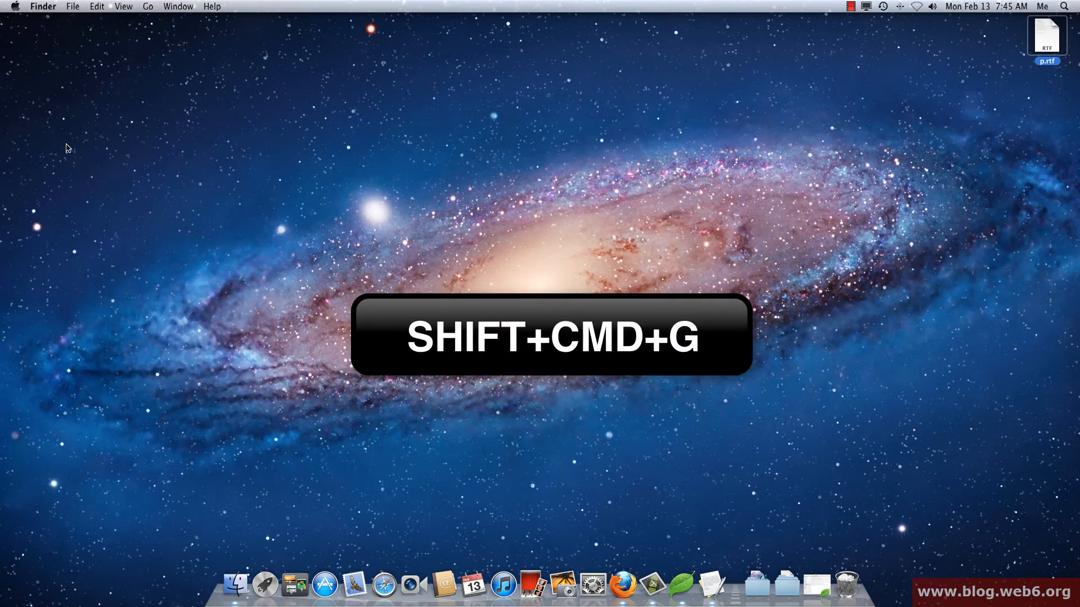
key(shift+cmd+g)
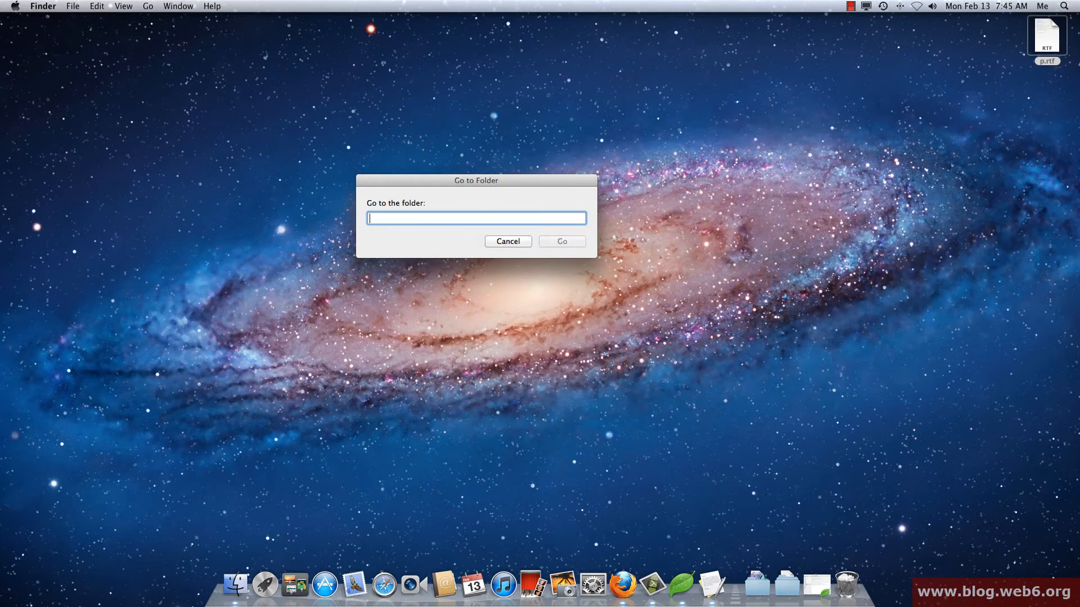
text(~)
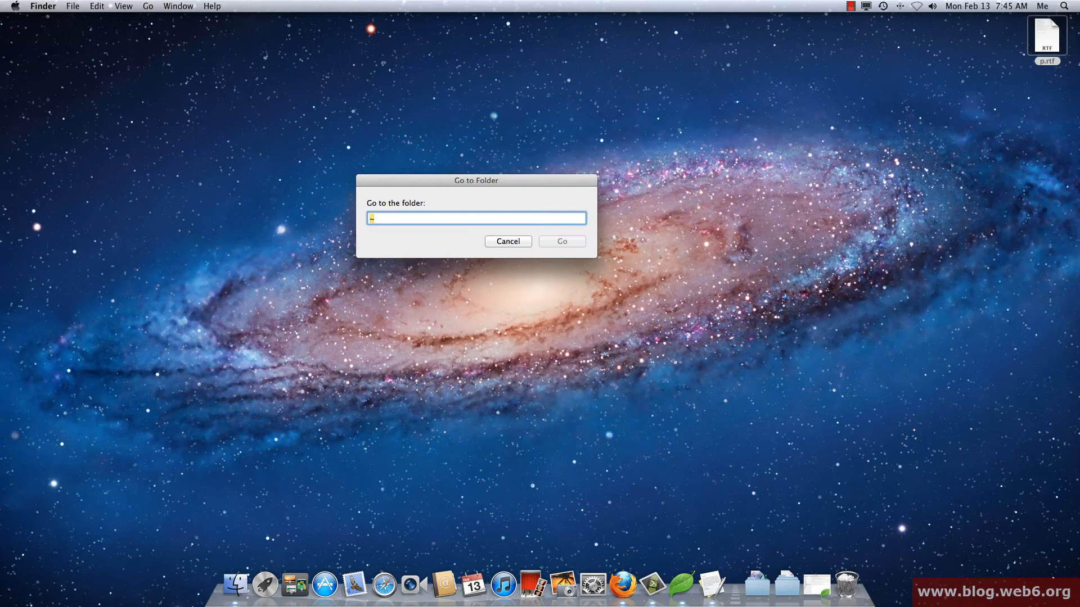
text(~/library)
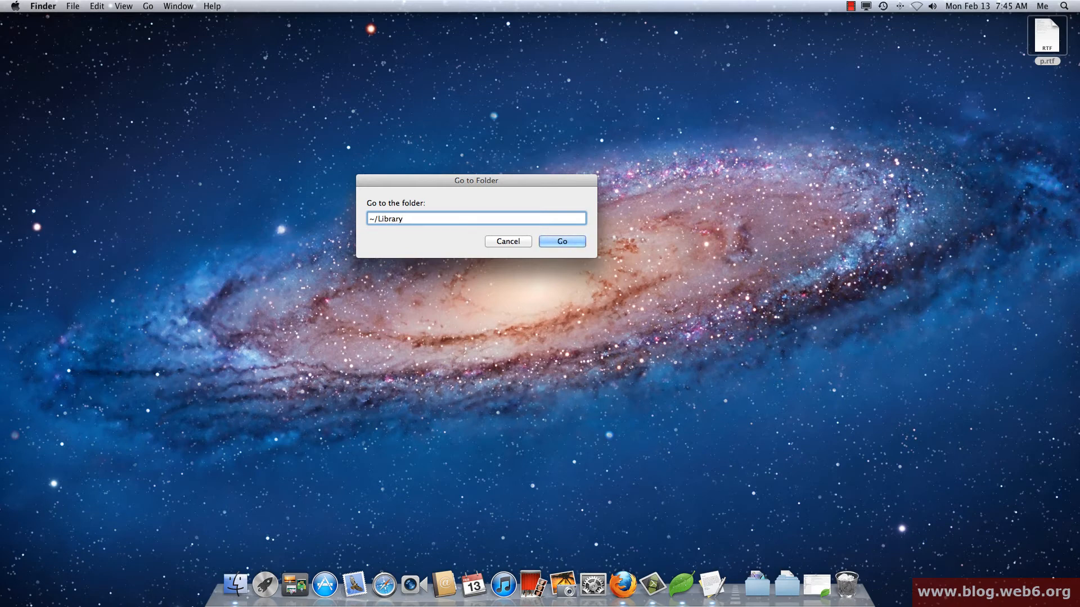
click(561, 241)
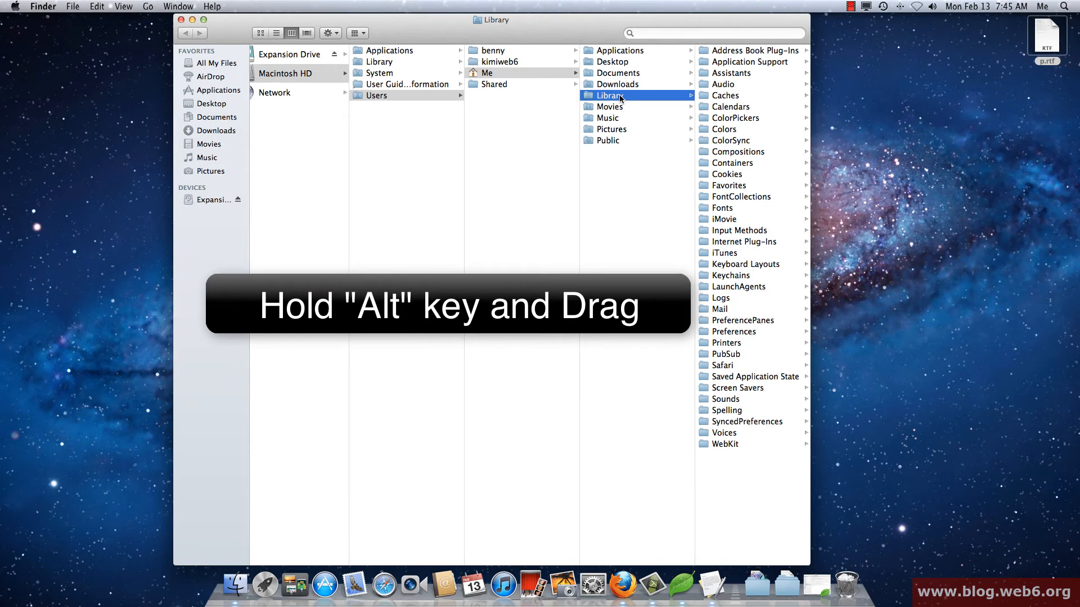
Alt-drag the Library folder into the sidebar Favorites and close the window.
drag(608, 95, 526, 148)
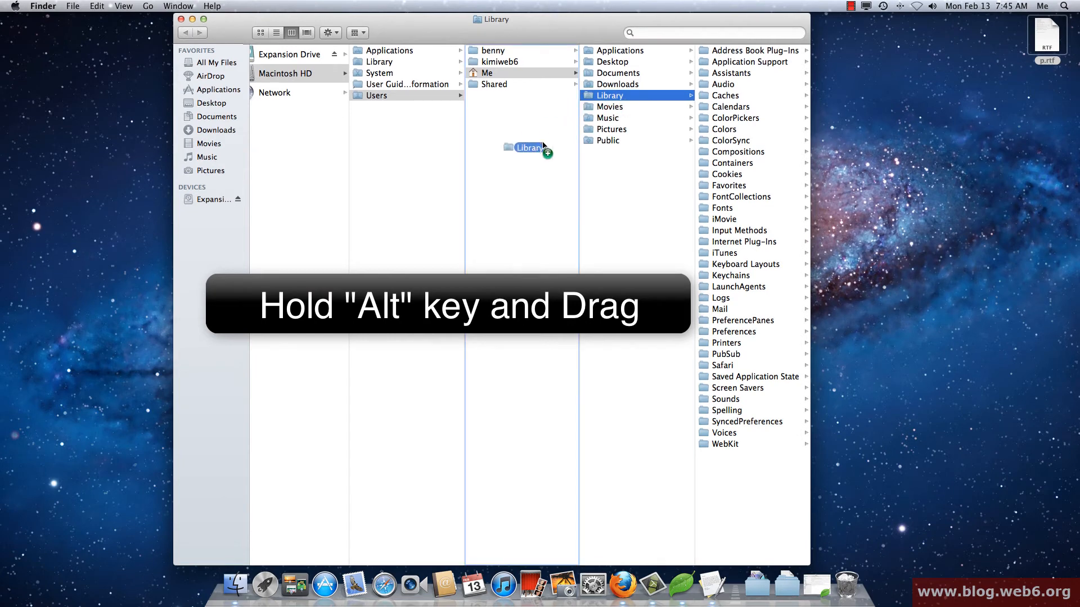
drag(527, 146, 509, 191)
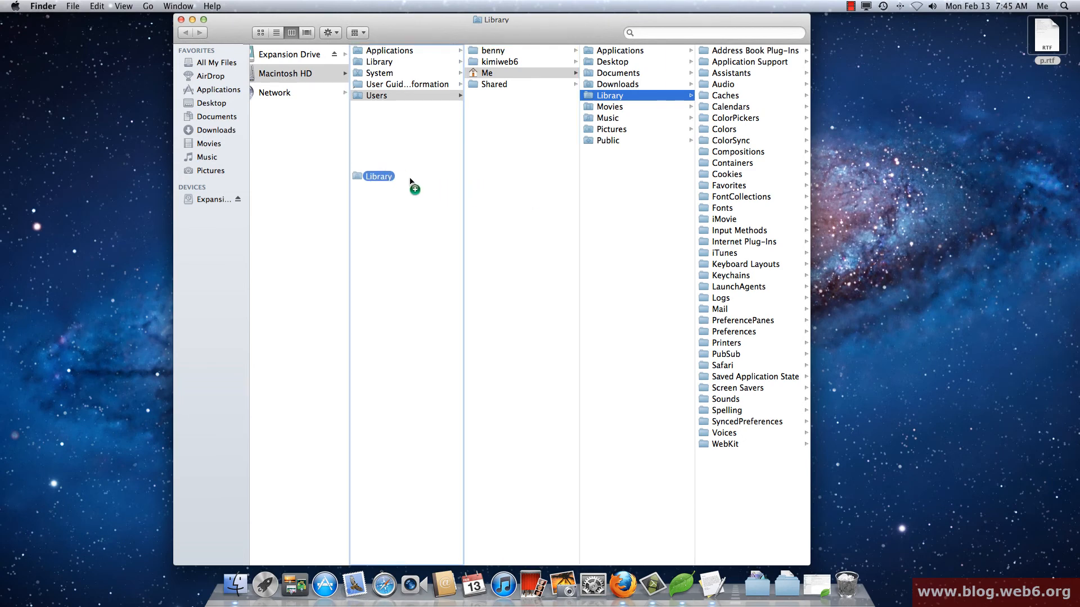
drag(378, 176, 214, 179)
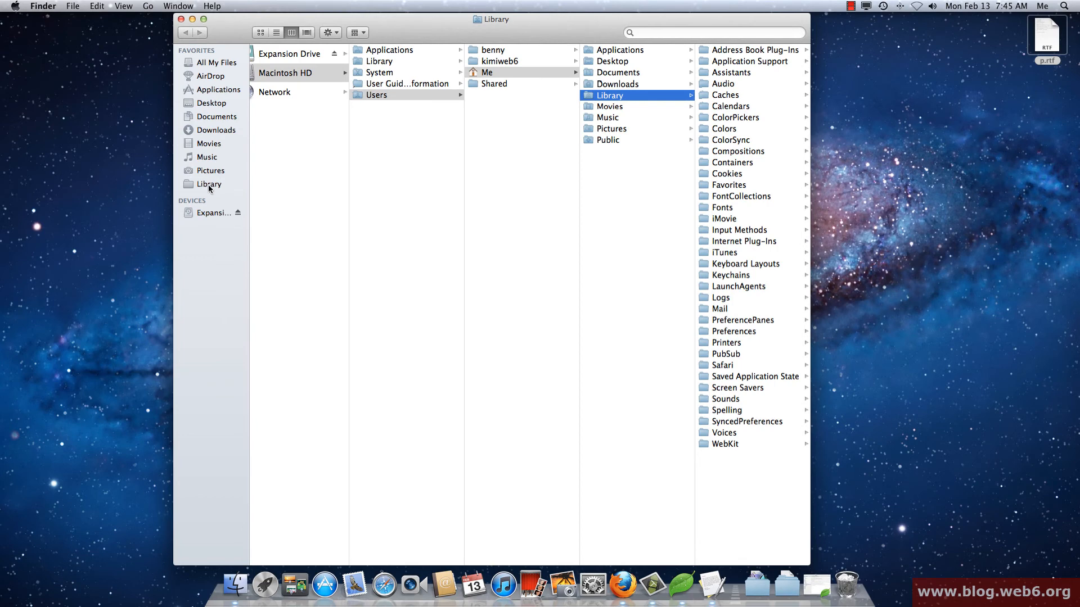
click(209, 184)
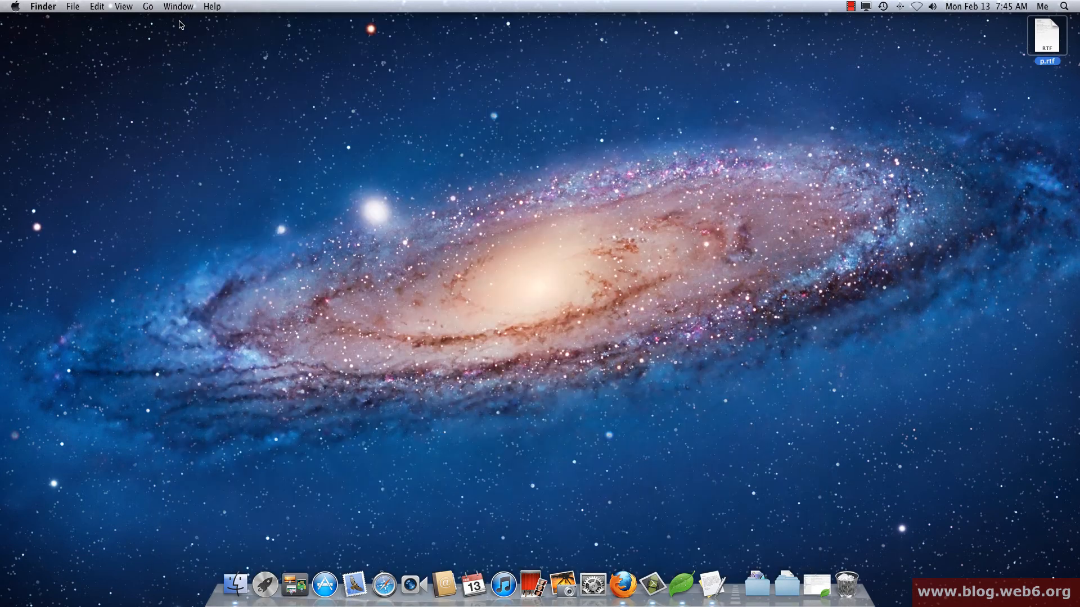
mouse_move(47, 27)
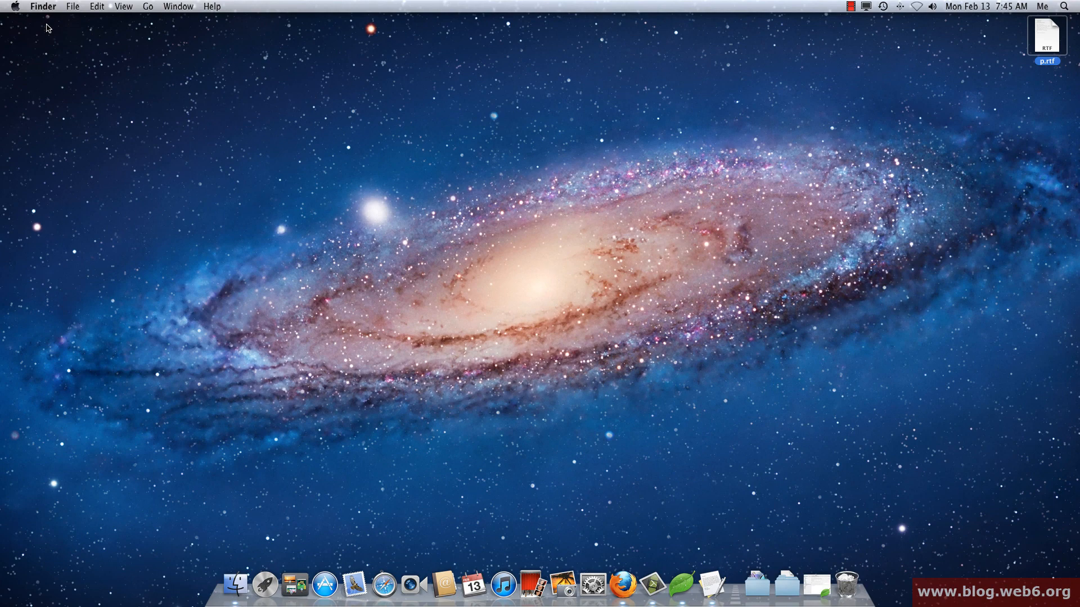
mouse_move(33, 23)
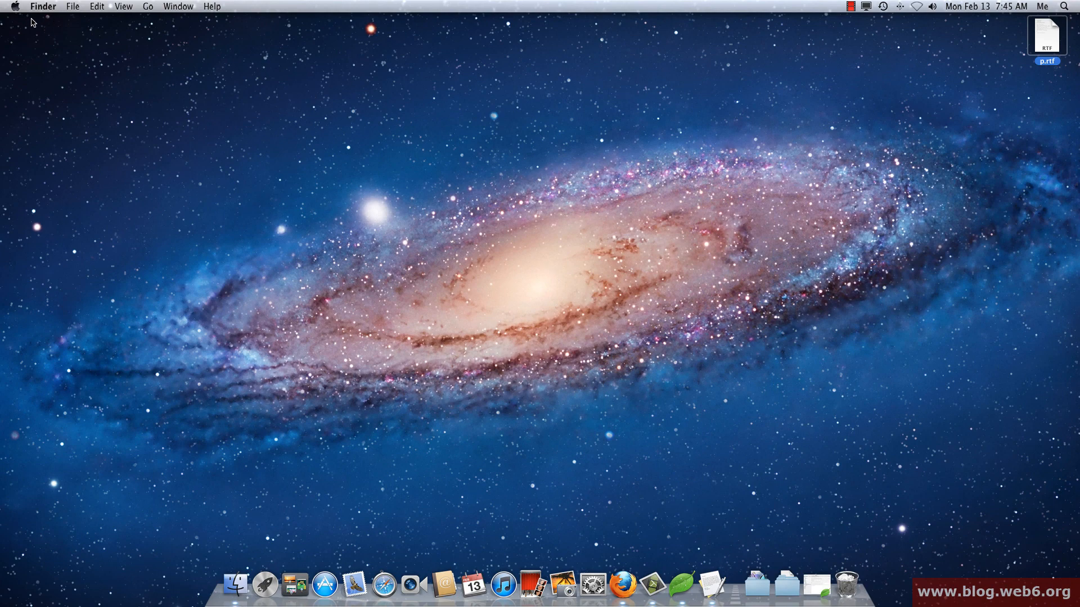